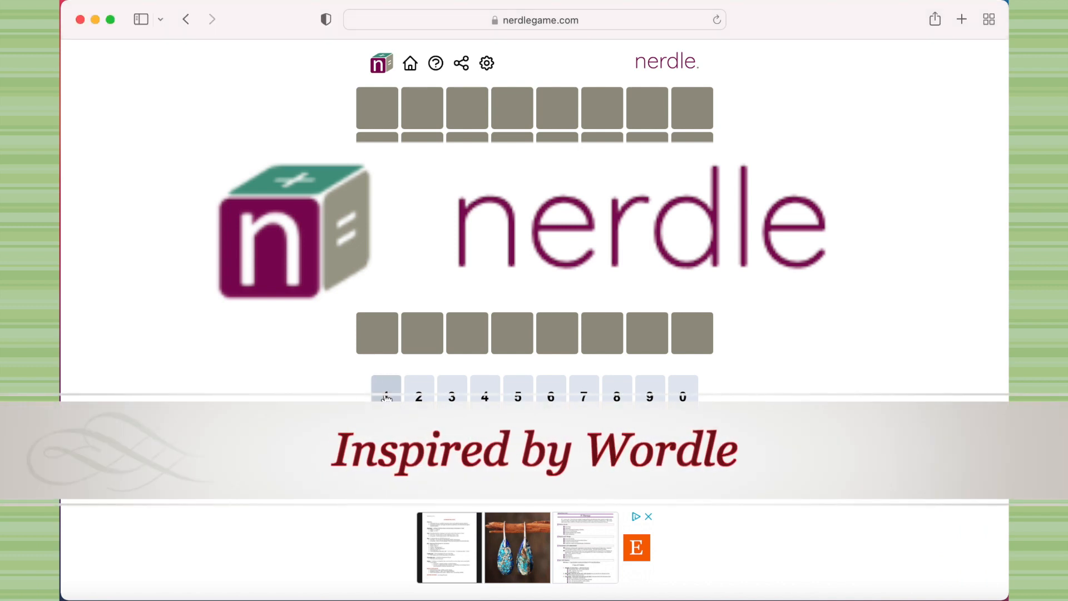
Step: Enter the characters 2, 1, + and = so the first row reads 21+34=
click(419, 394)
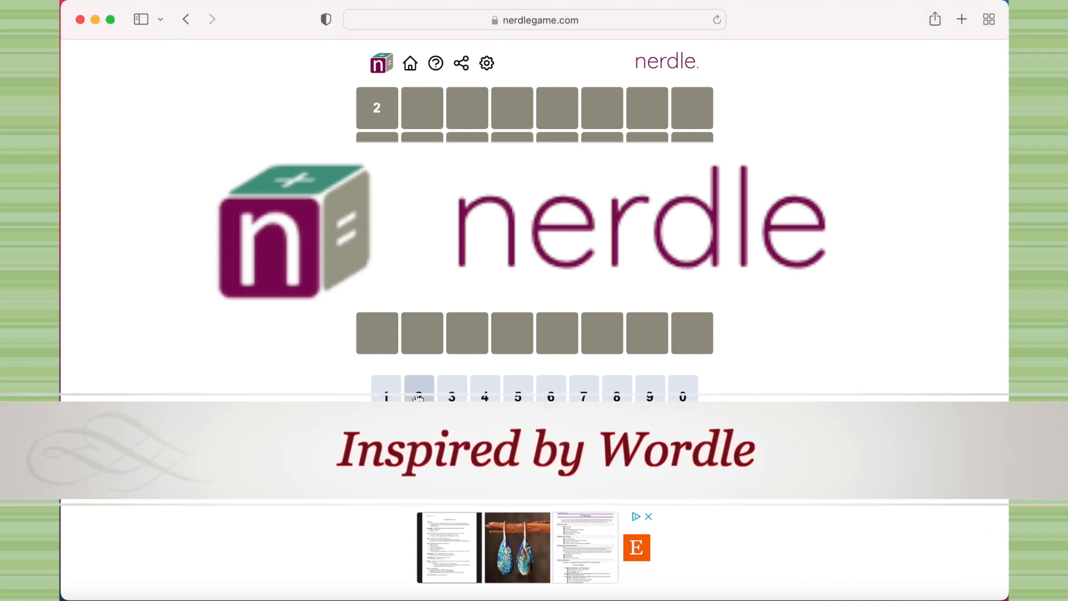
click(385, 397)
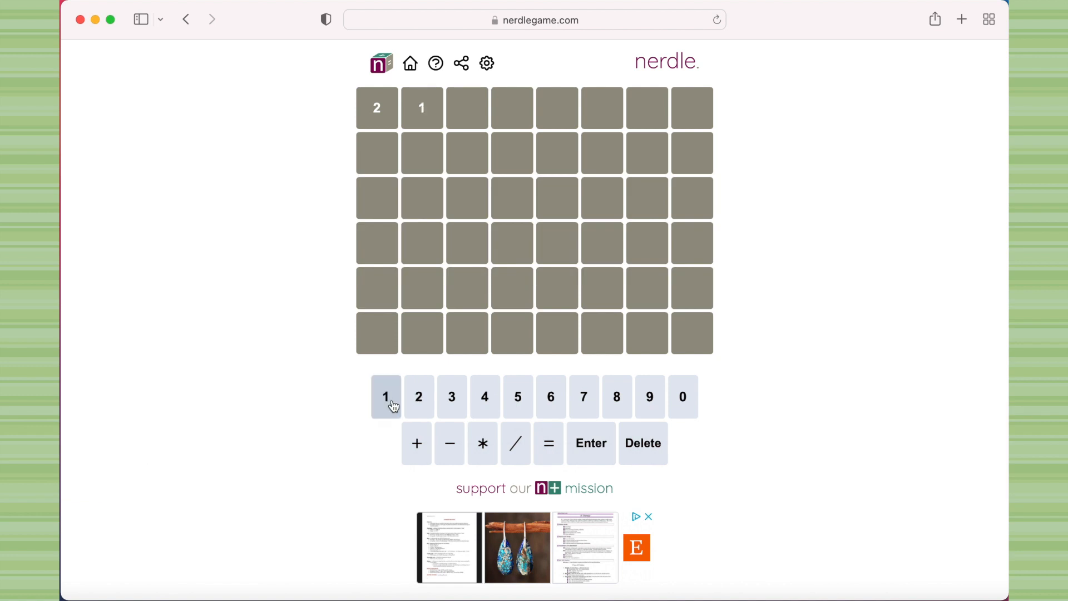
click(416, 443)
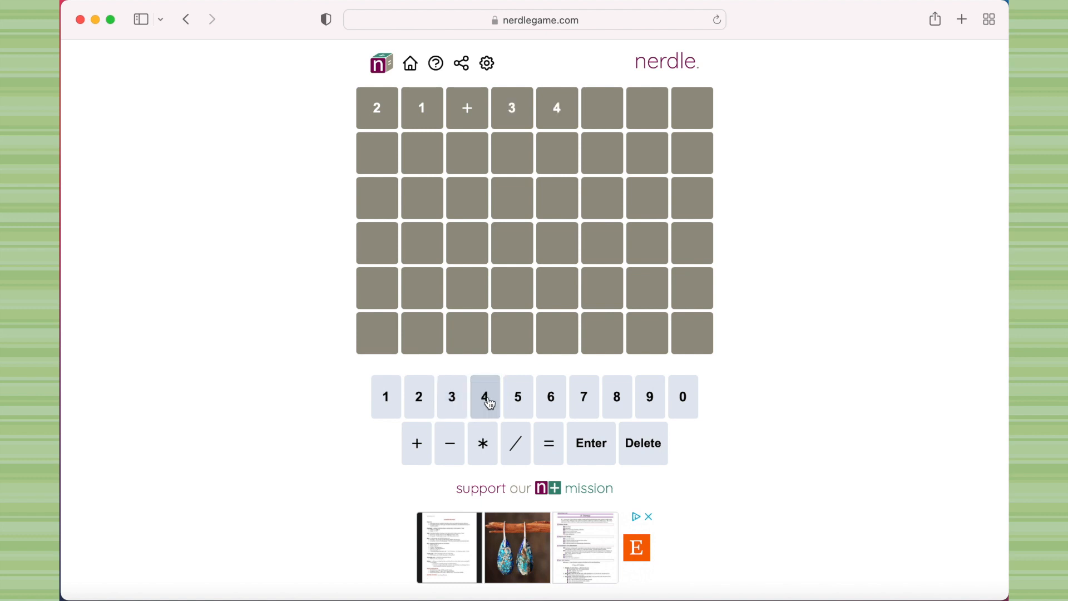
click(548, 443)
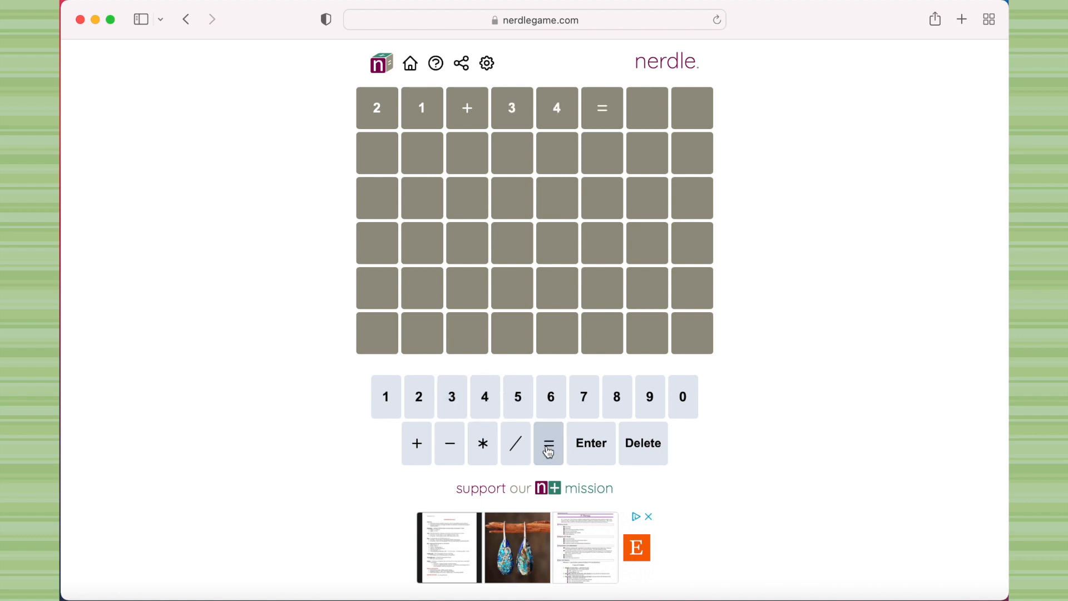
Step: Complete and submit 21+34=55, then view and close the How to play rules
click(435, 63)
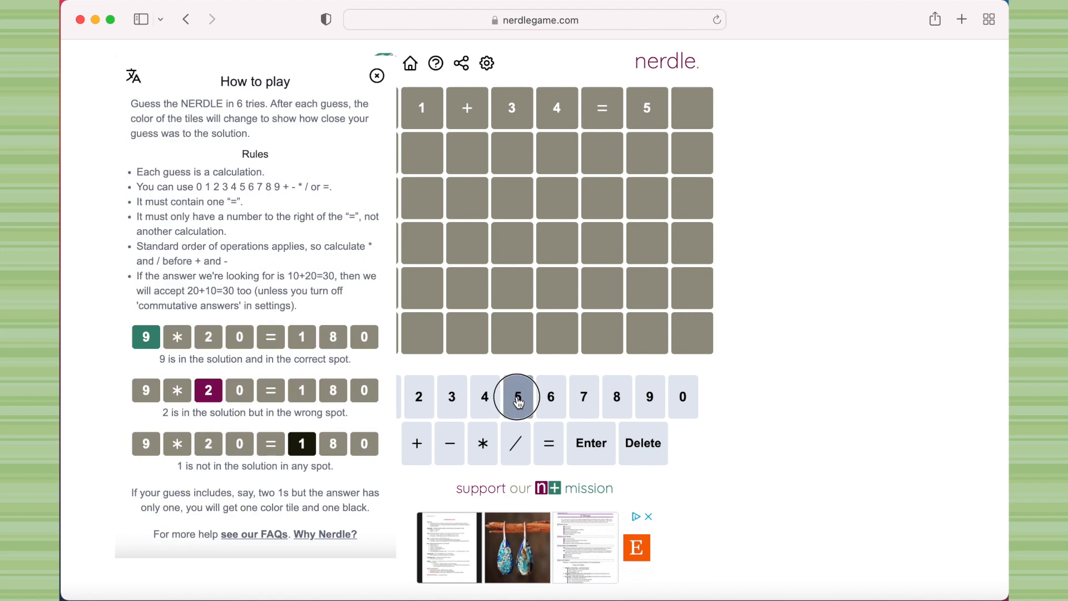
click(590, 443)
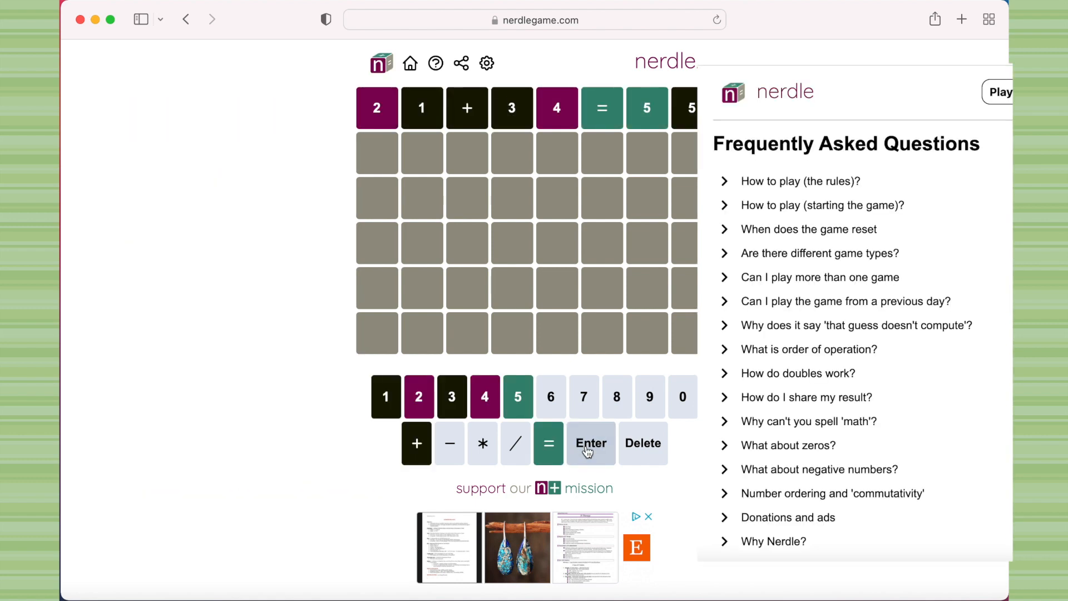
mouse_move(434, 72)
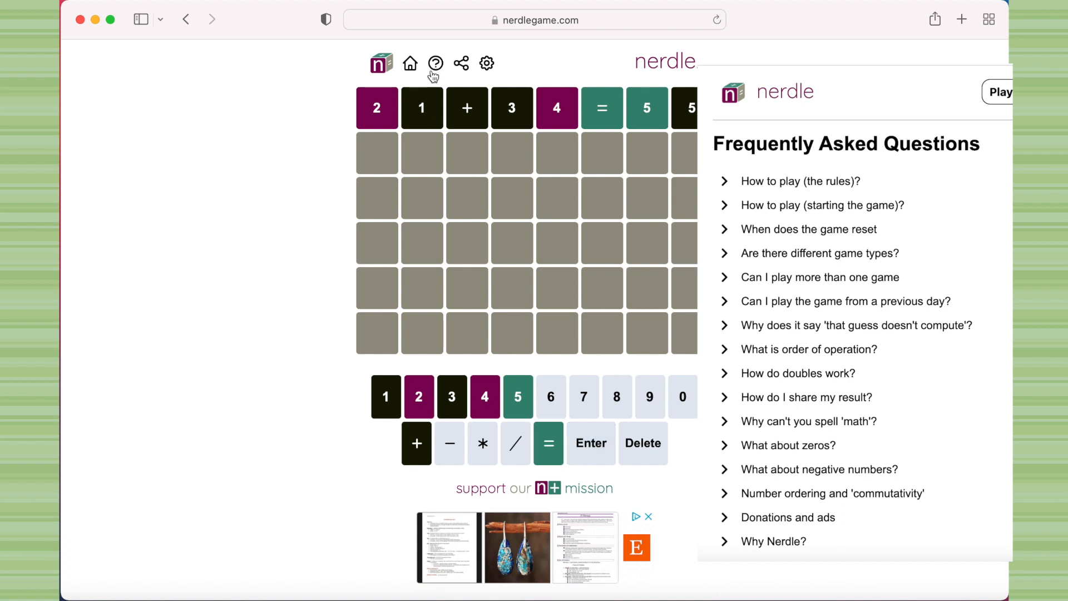
click(435, 63)
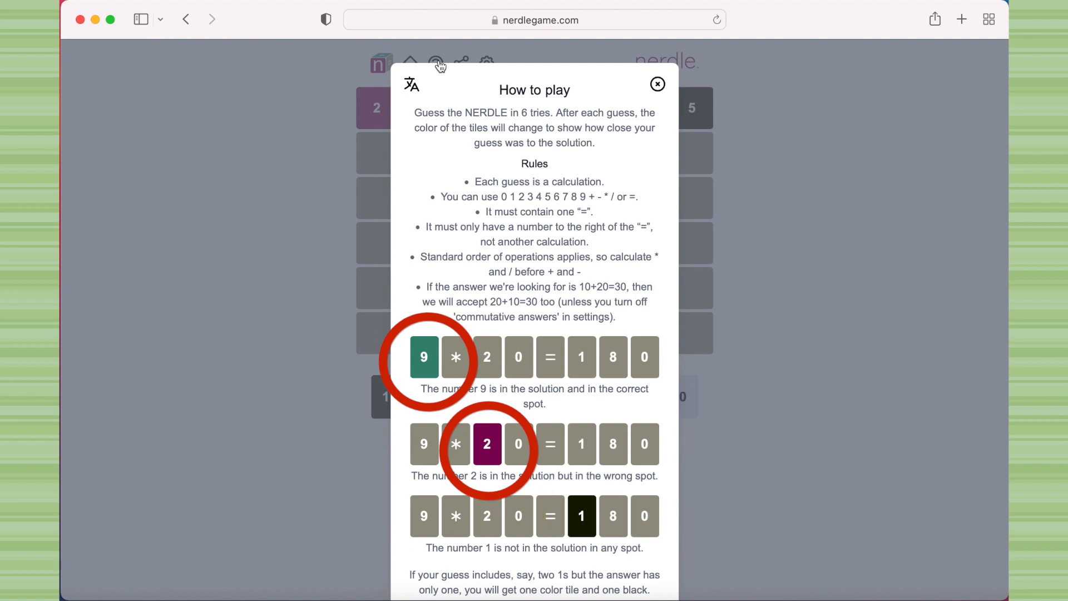
mouse_move(696, 78)
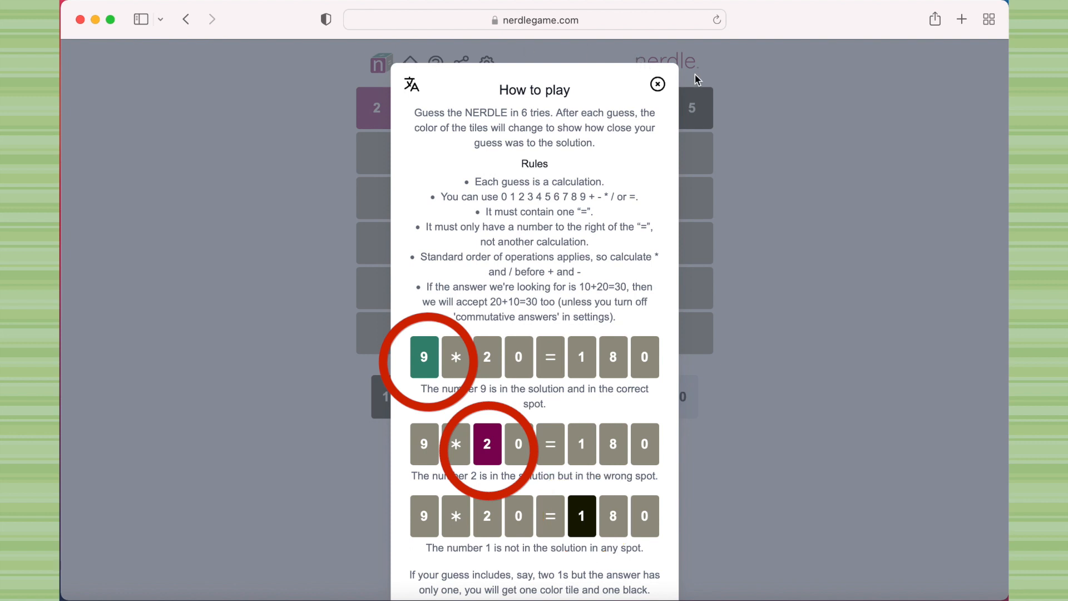
click(657, 84)
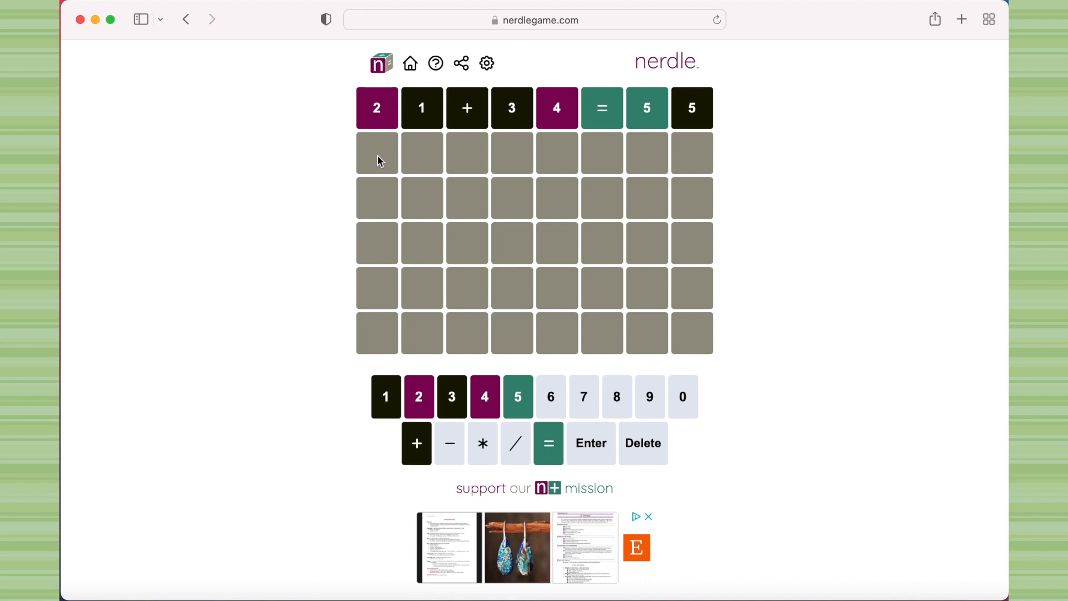
mouse_move(393, 162)
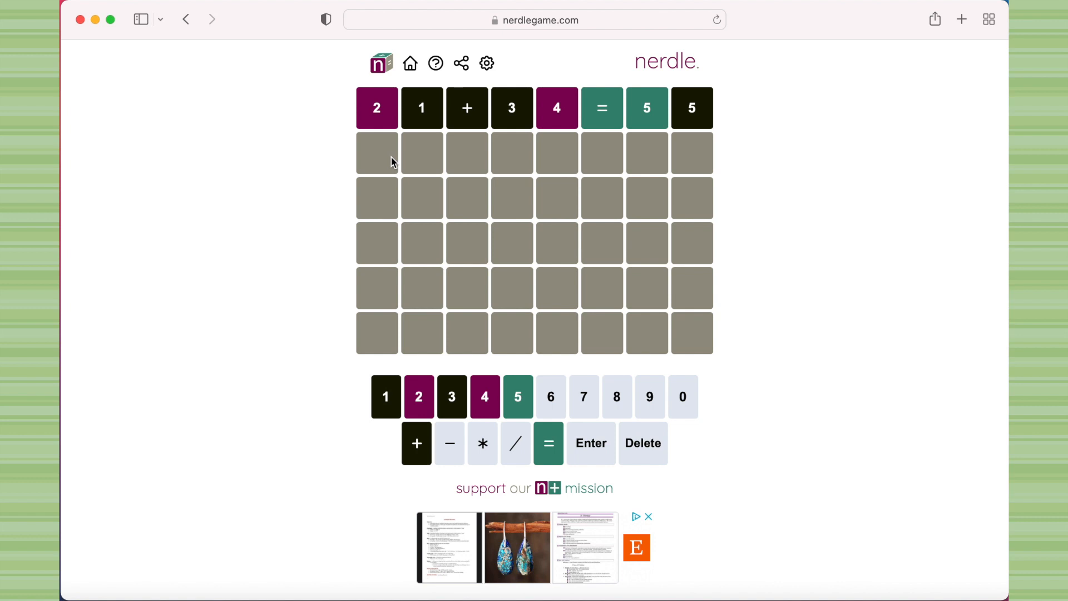
mouse_move(650, 397)
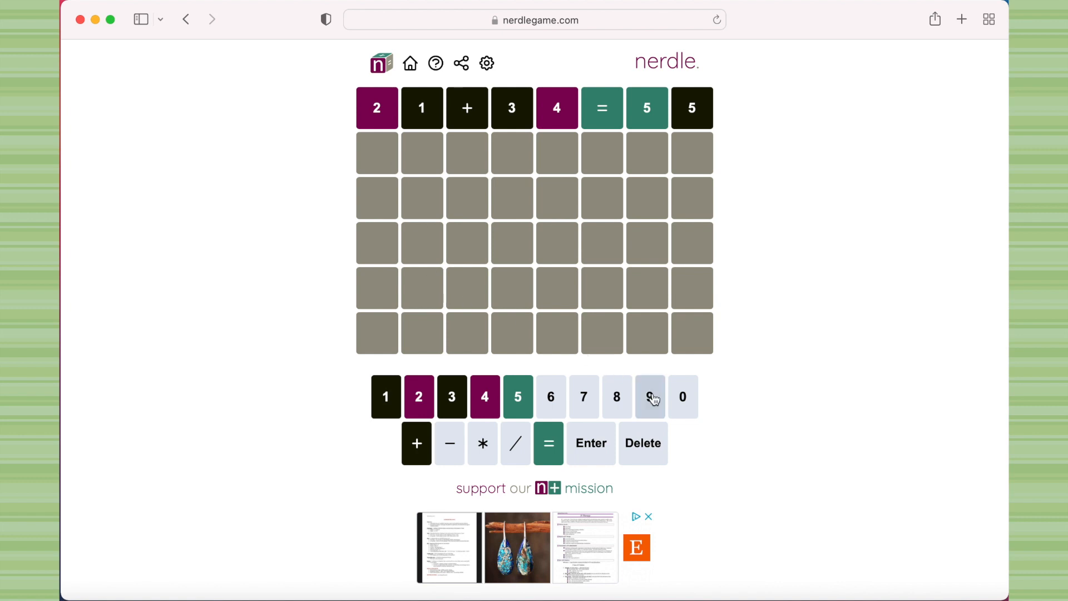
Step: Fill the second row with 98-42=56, fixing a mistyped 90-, and submit it
click(650, 397)
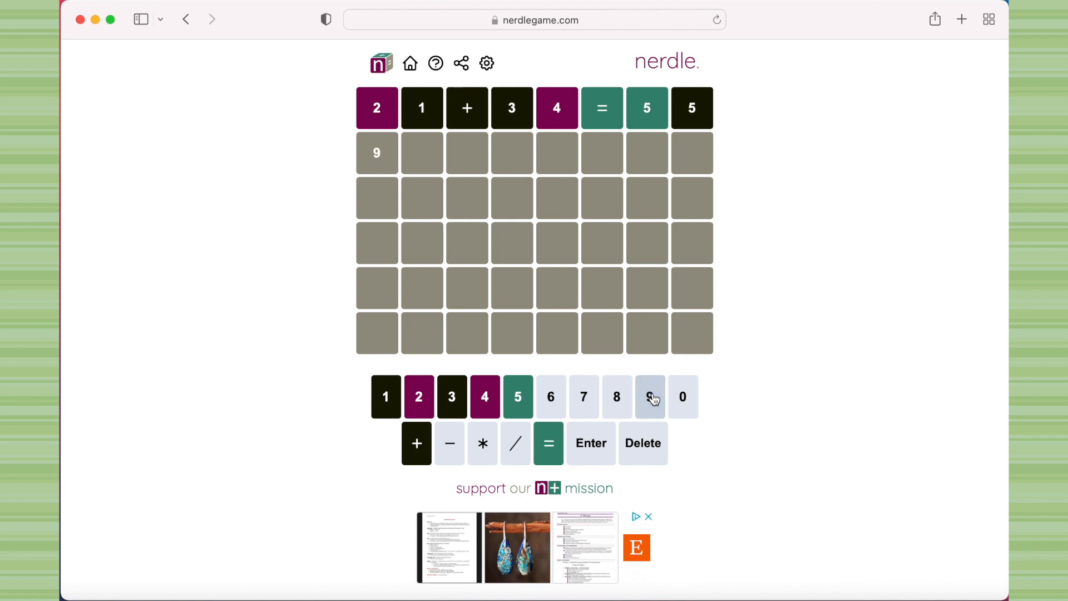
mouse_move(682, 398)
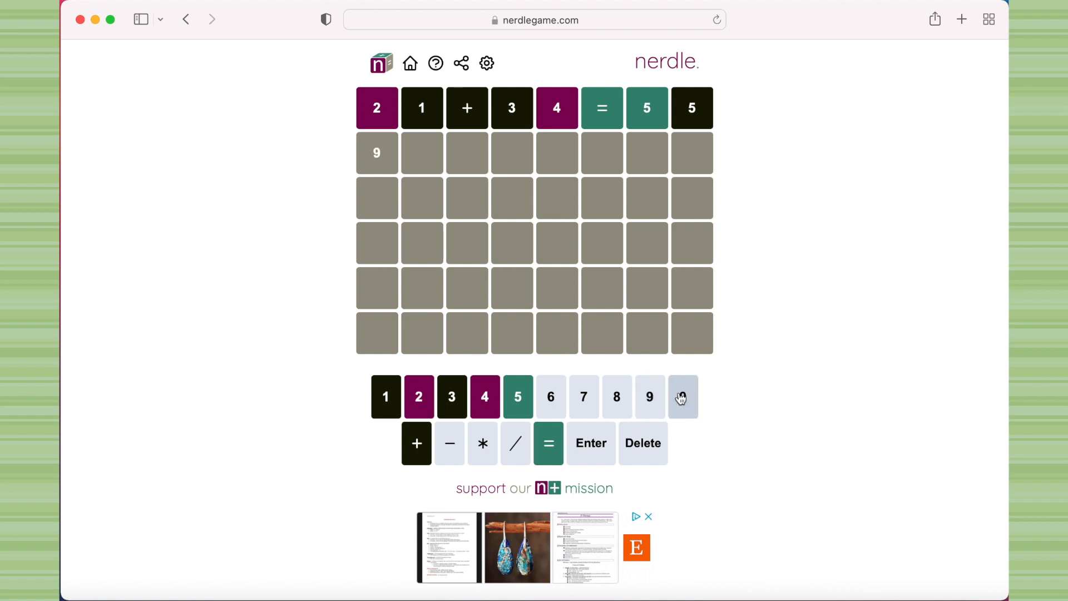
click(683, 397)
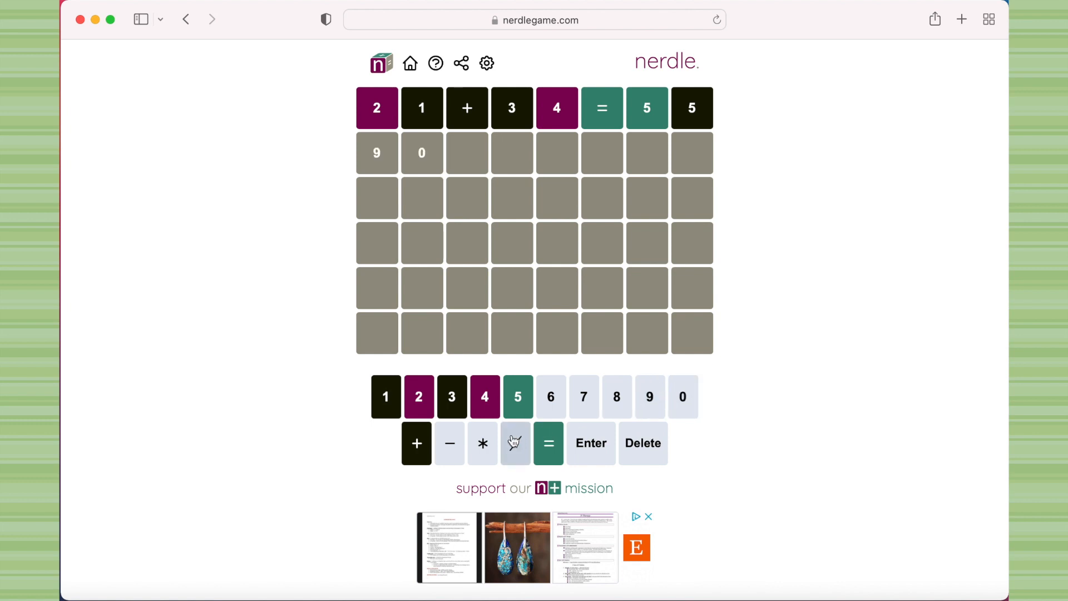
click(449, 443)
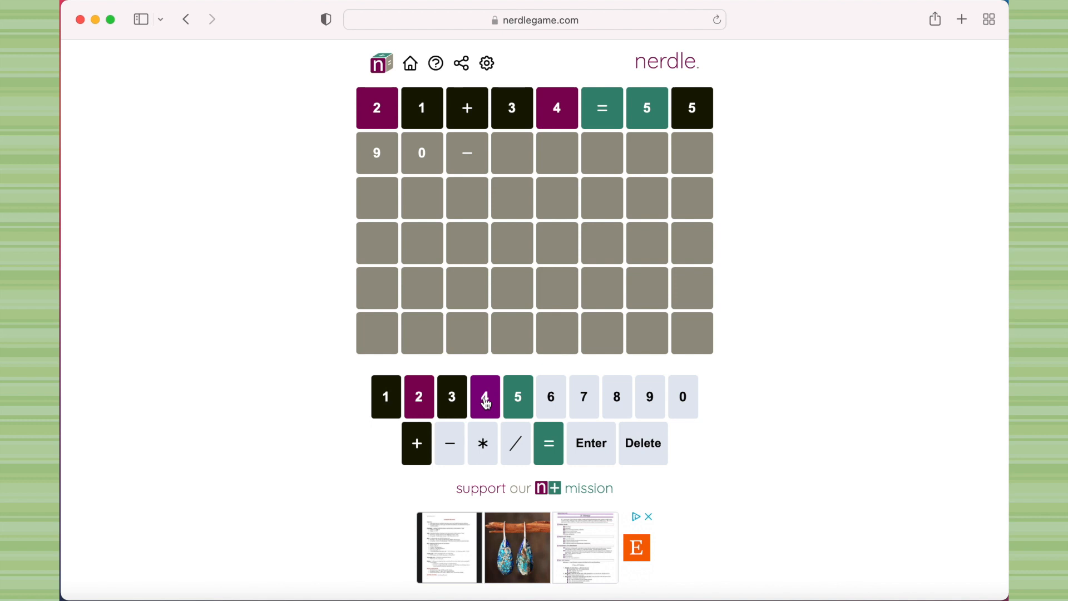
click(641, 442)
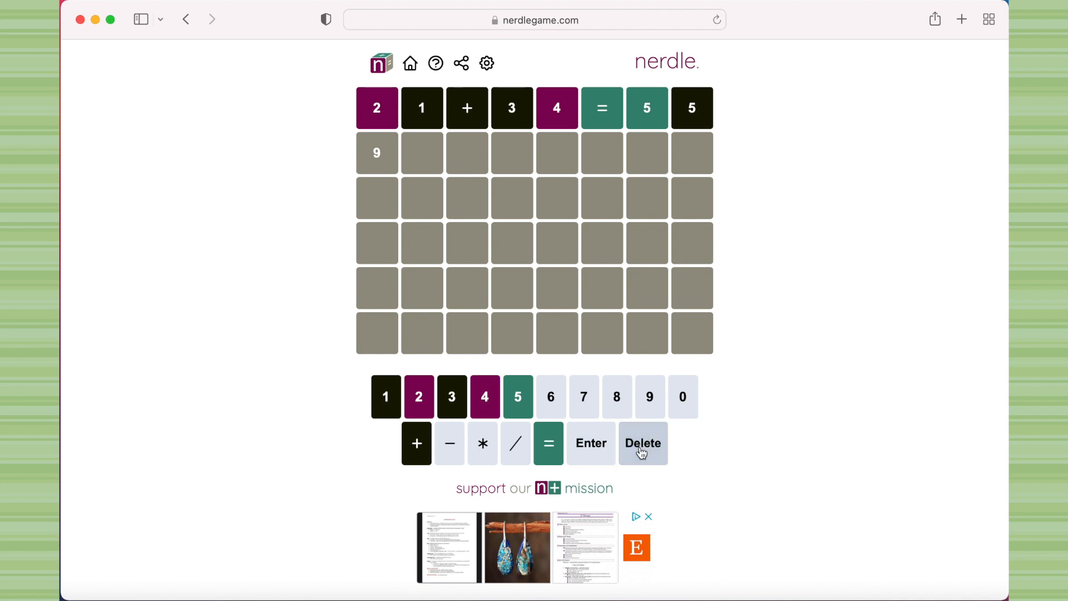
click(616, 397)
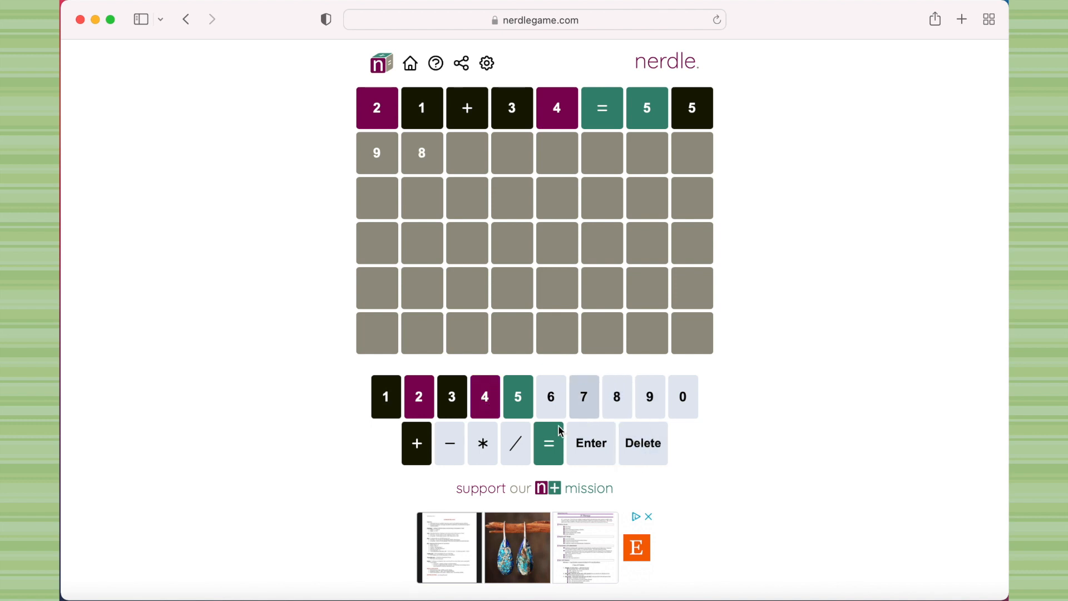
click(449, 443)
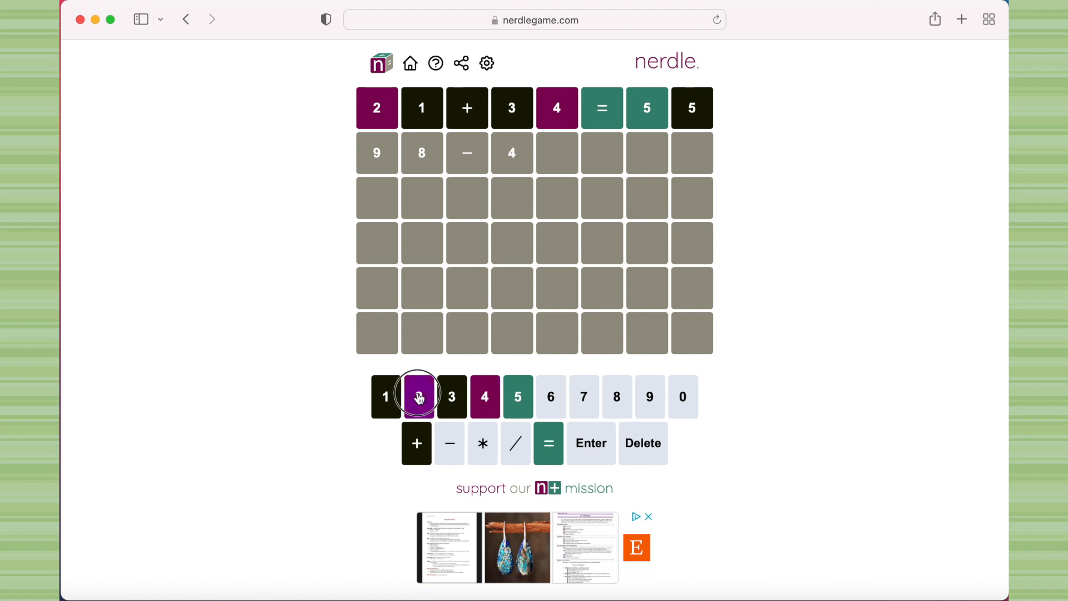
click(419, 396)
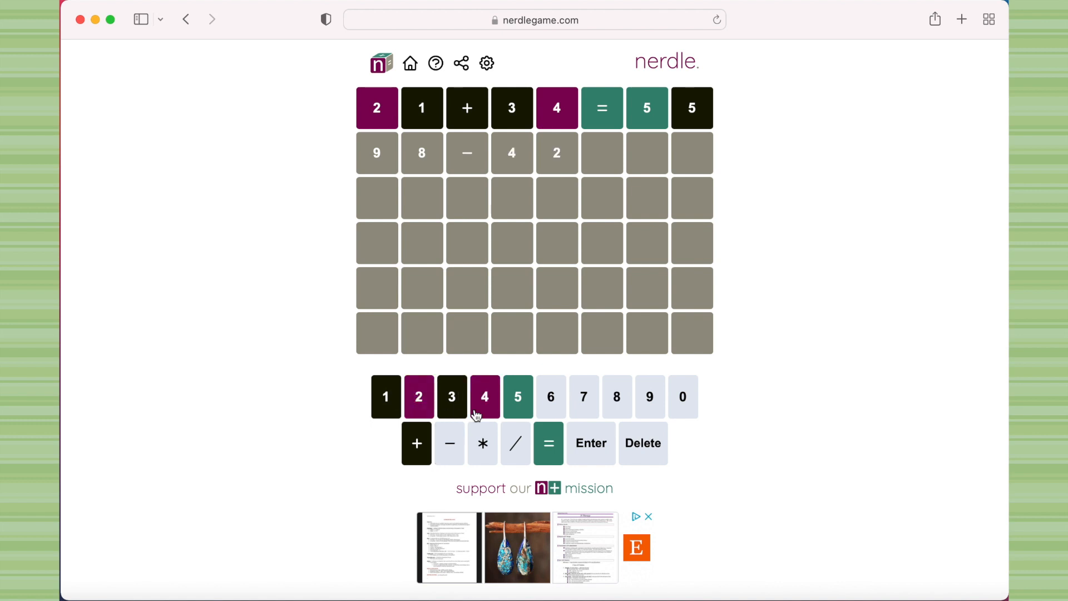
click(548, 443)
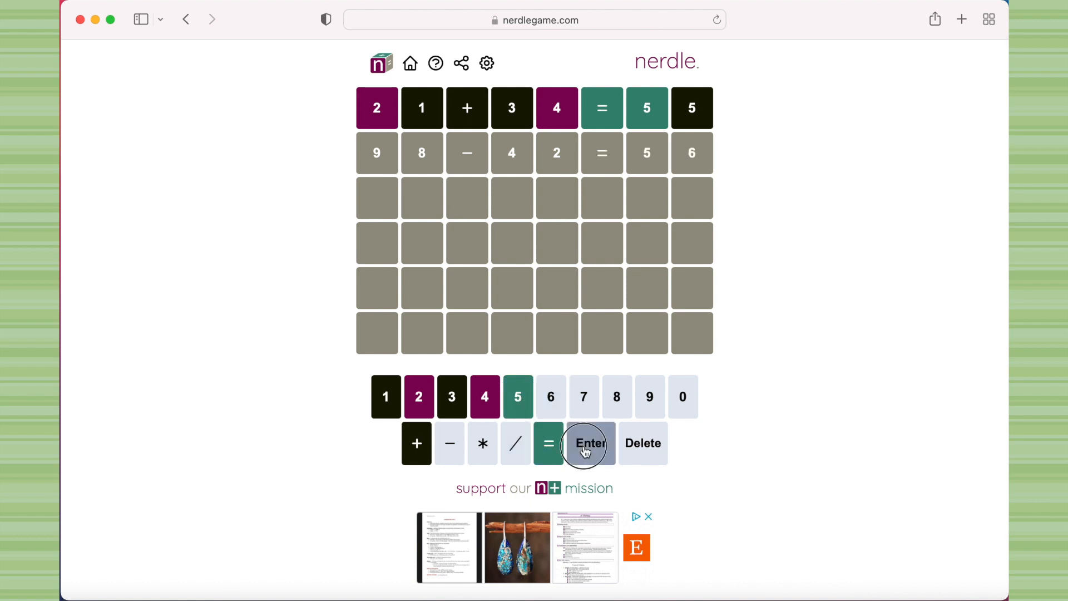
click(590, 443)
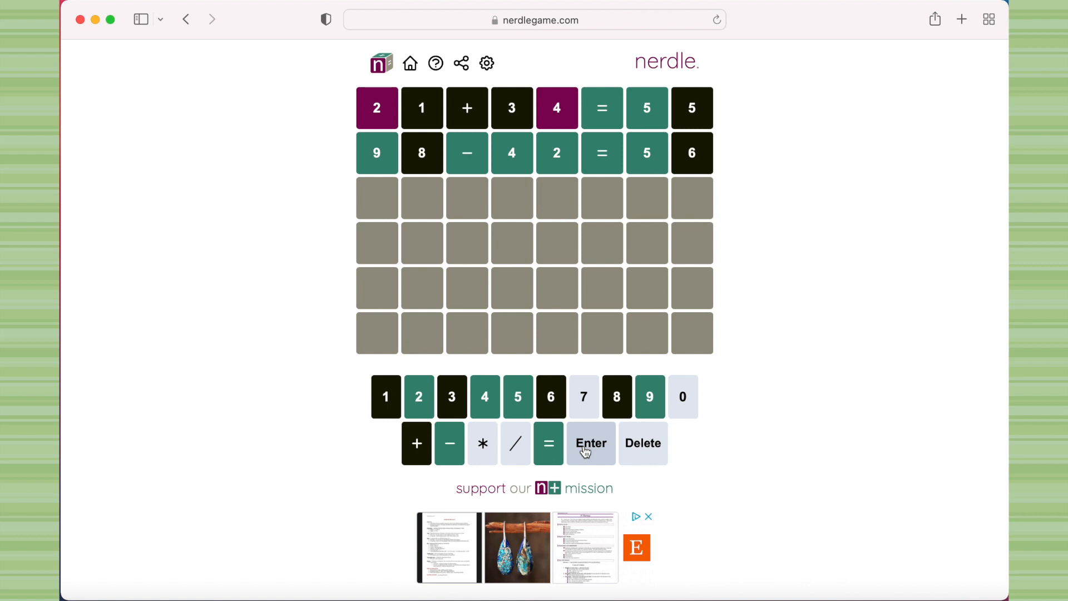
mouse_move(650, 397)
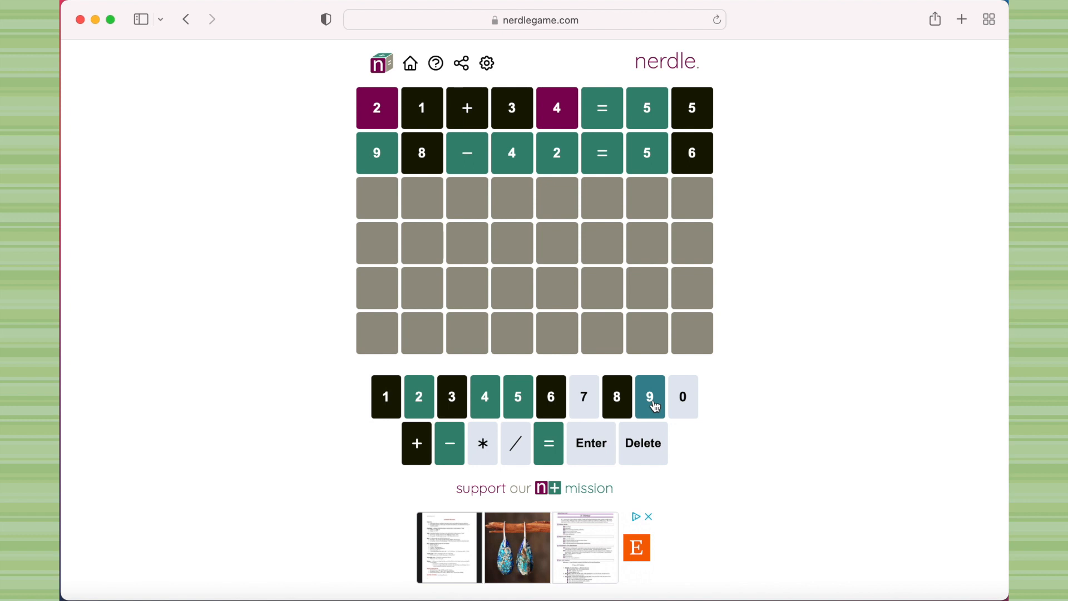
Step: Fill the third row with 99-42=57 and submit it for scoring
click(649, 397)
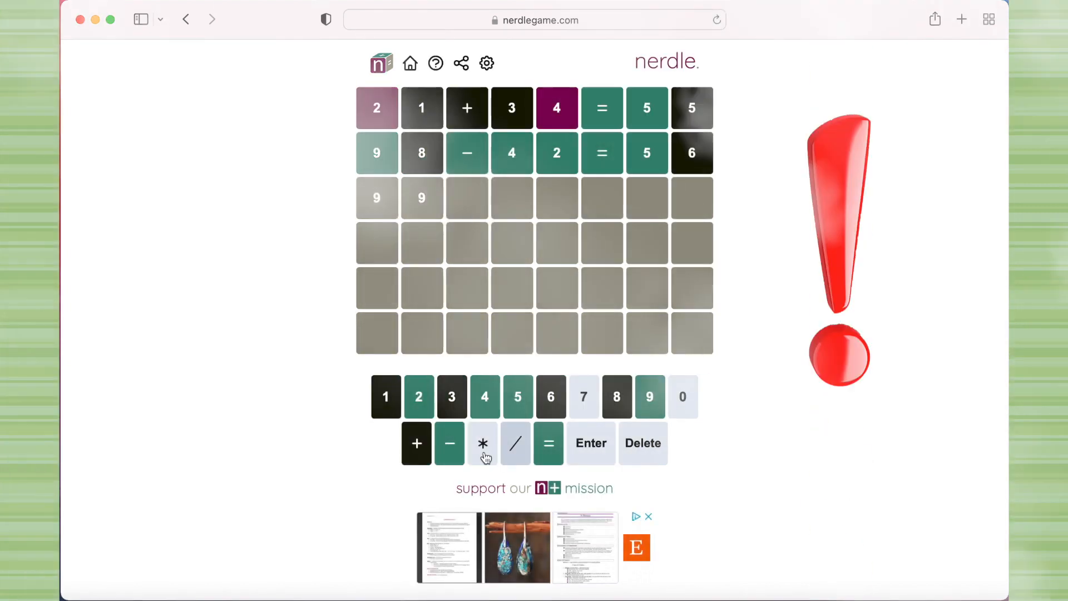
click(449, 443)
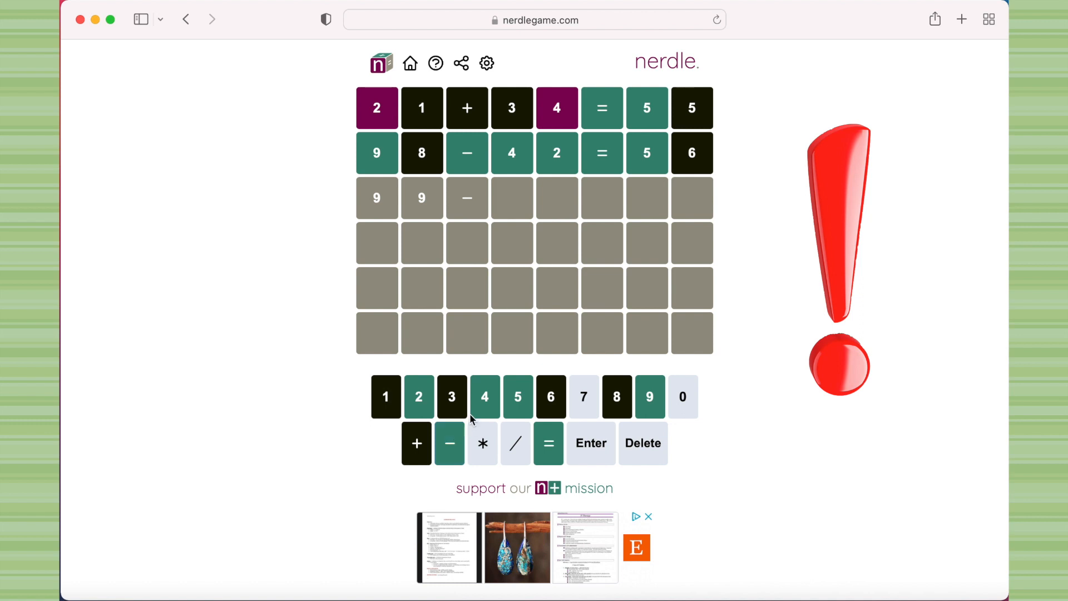
click(419, 397)
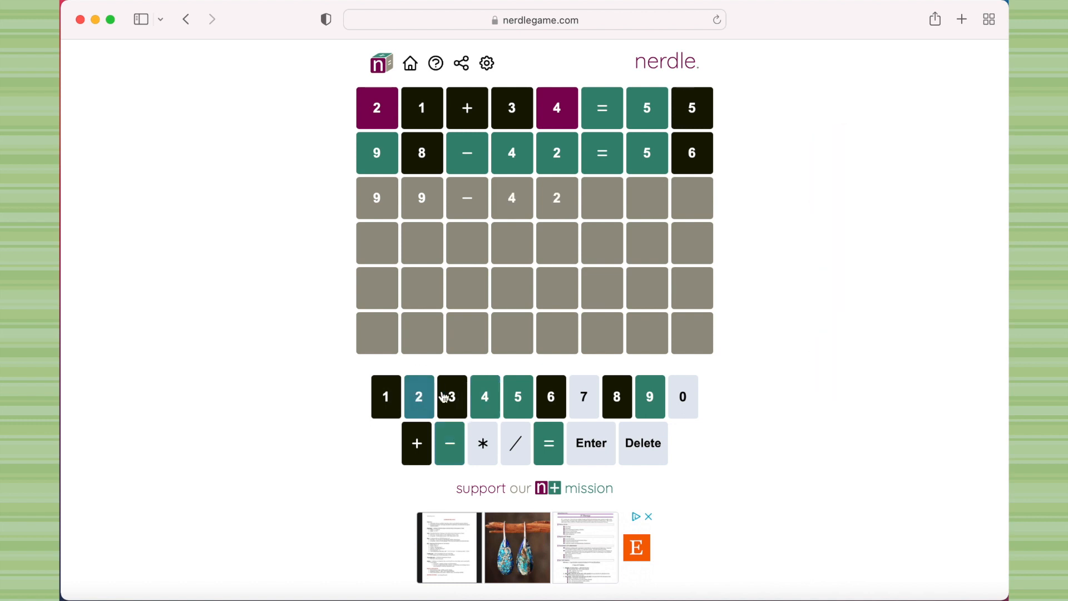
click(547, 443)
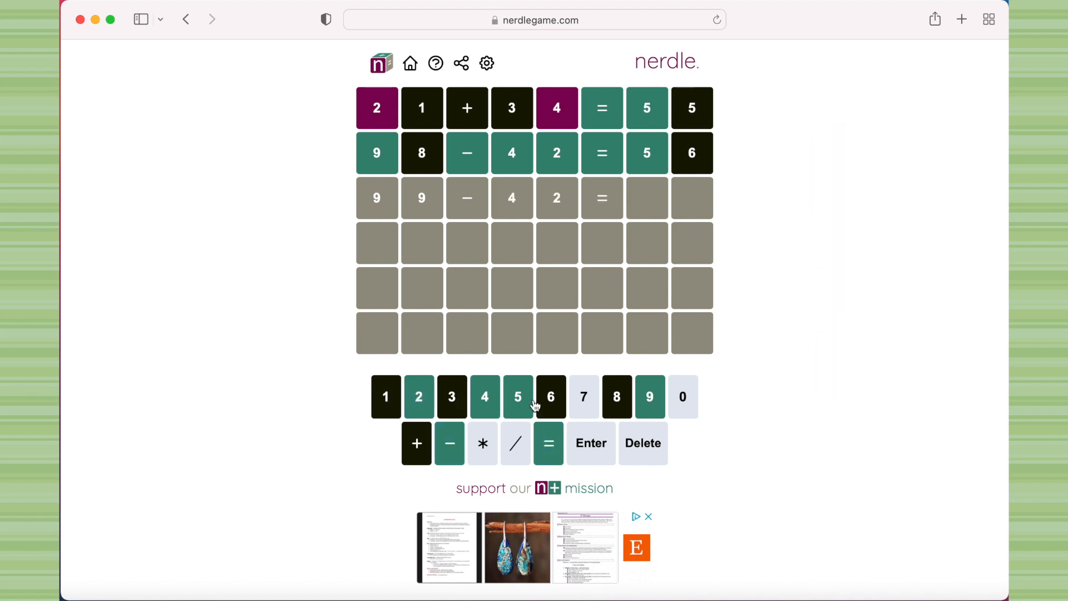
click(583, 396)
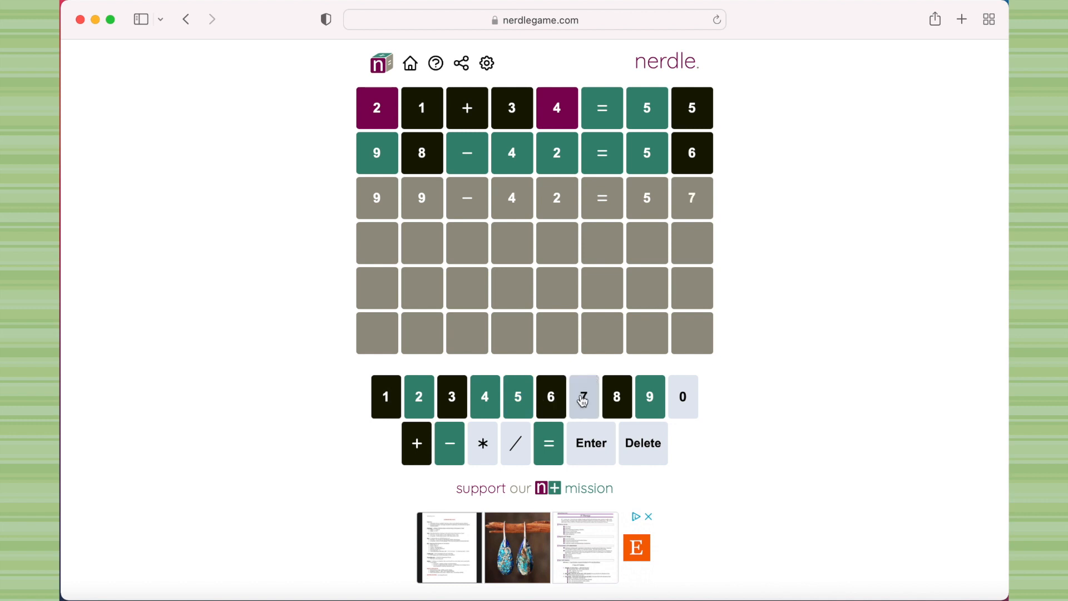
click(591, 443)
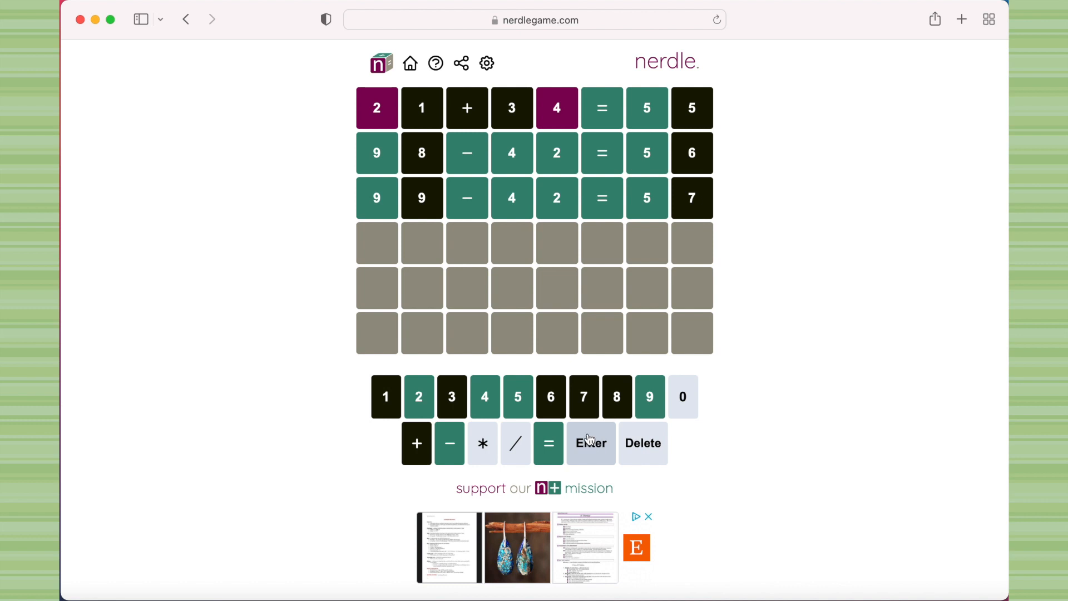
mouse_move(606, 431)
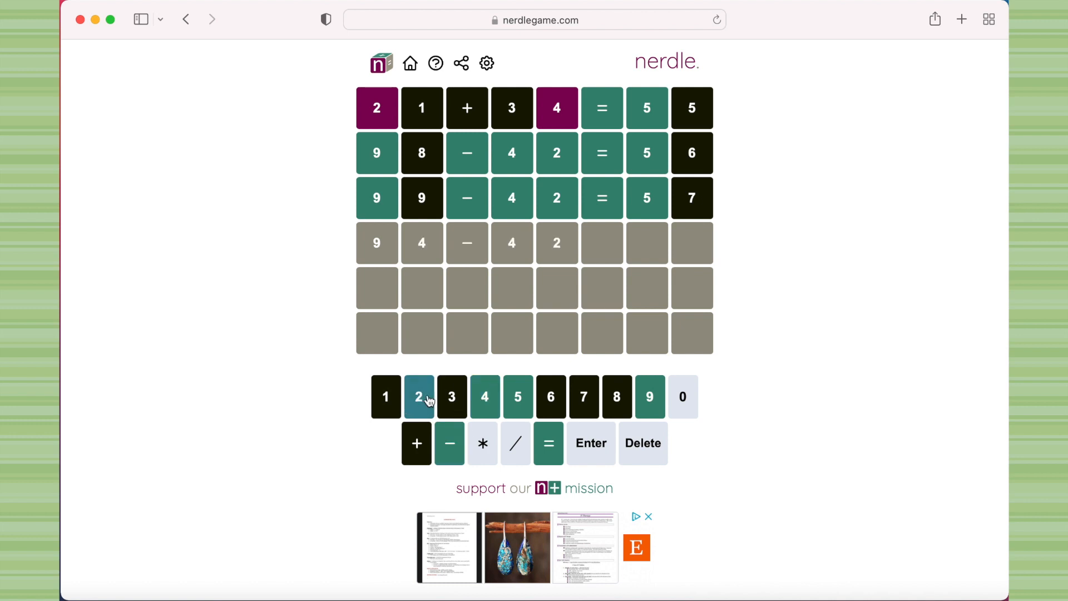
Step: Finish the fourth row as 94-42=52 and submit the winning guess
click(548, 443)
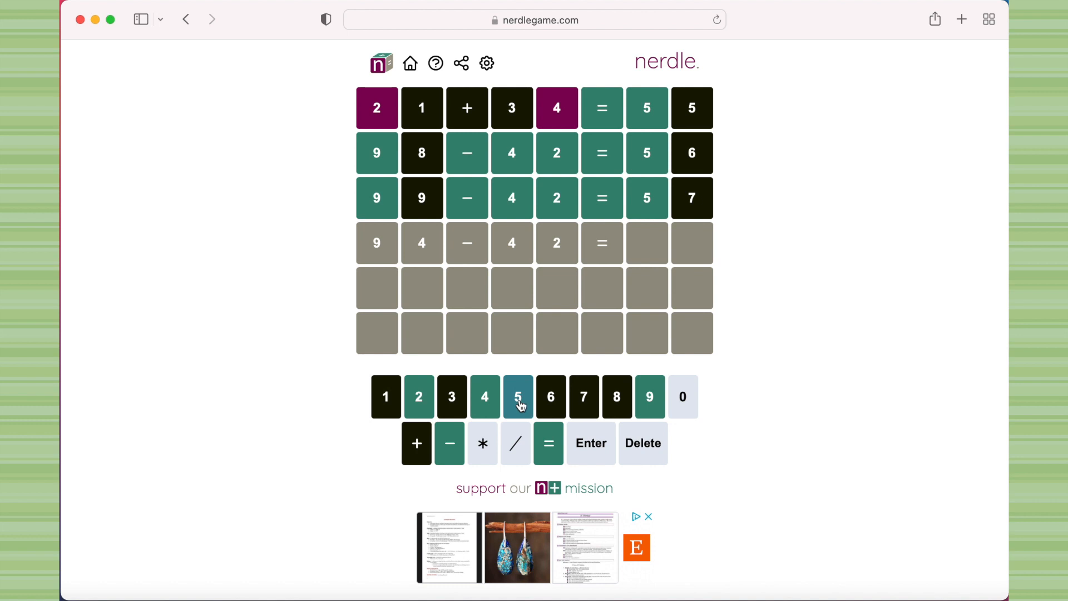
click(518, 397)
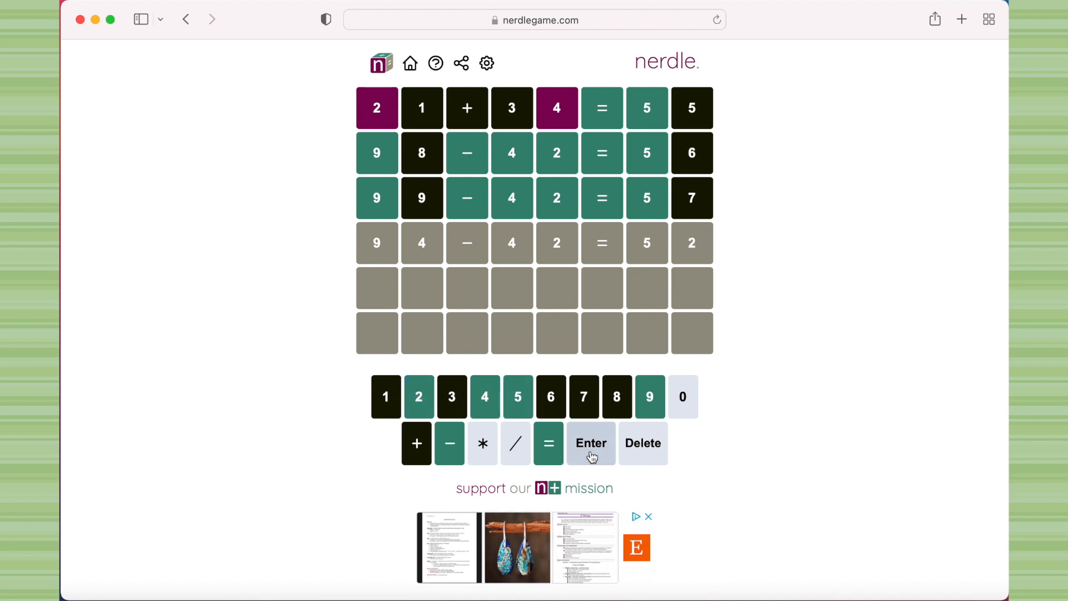
click(590, 443)
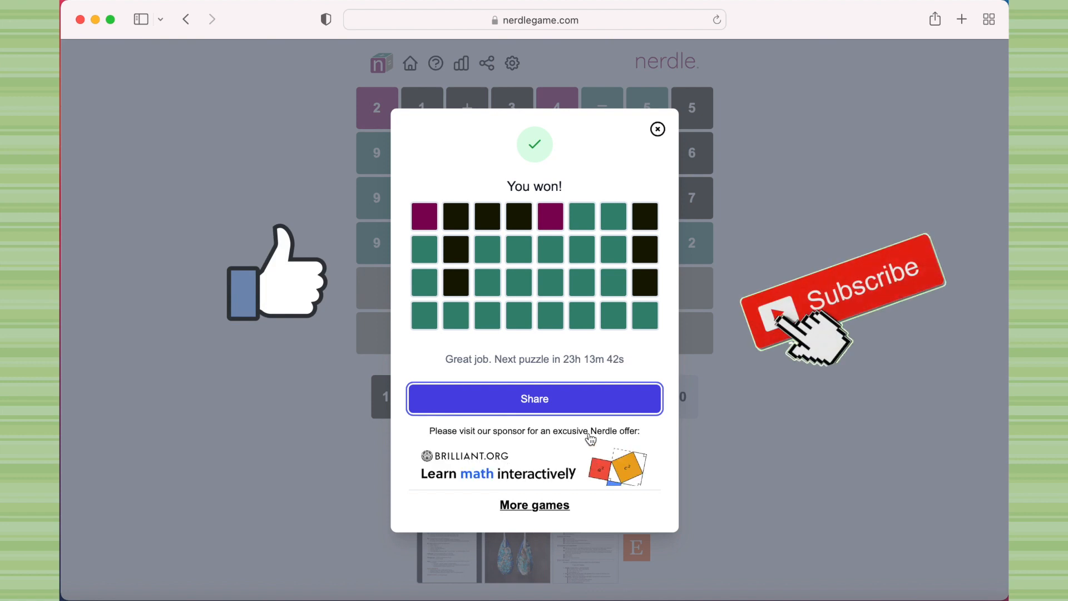
mouse_move(576, 425)
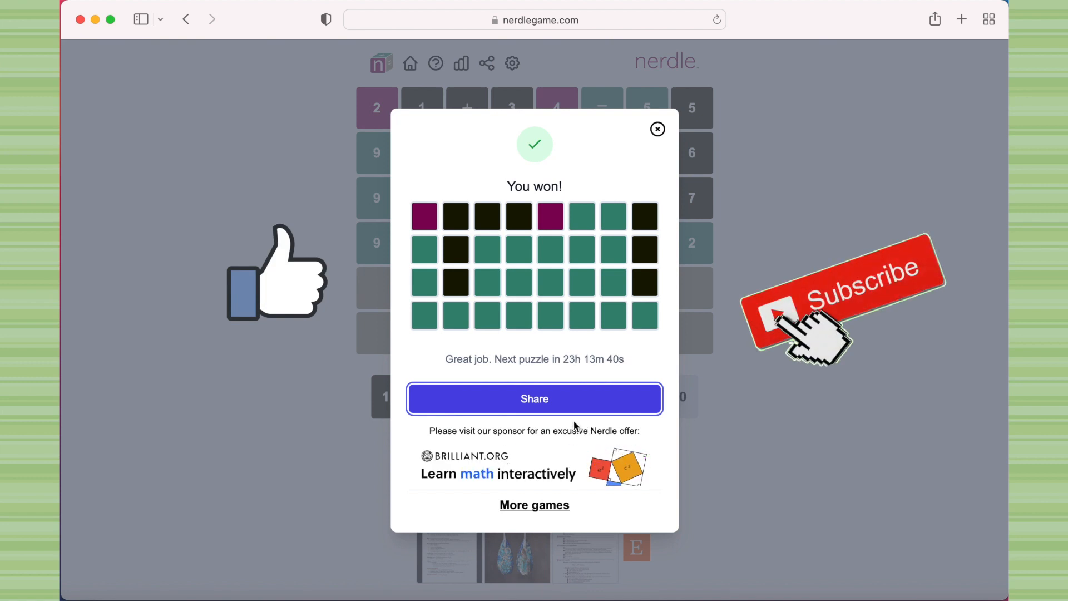